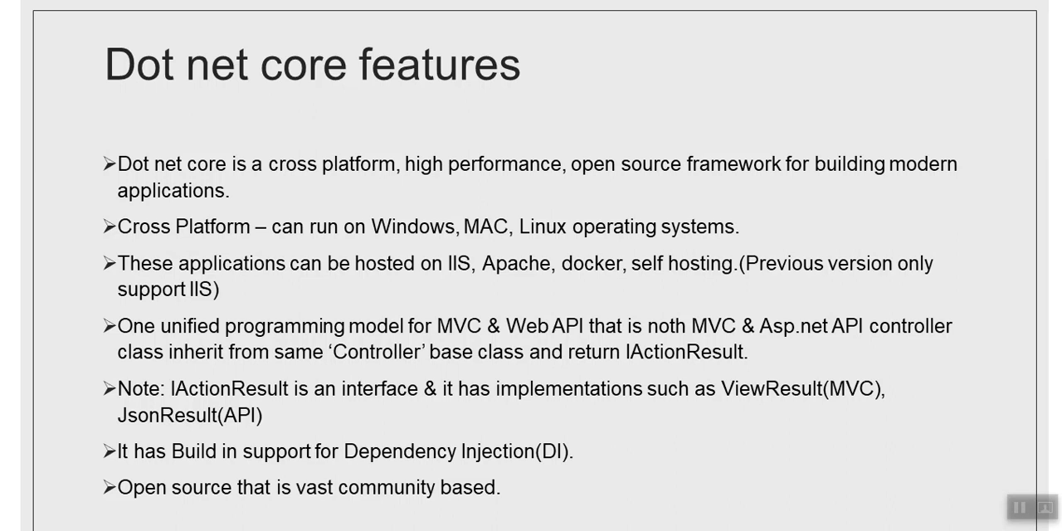
mouse_move(650, 342)
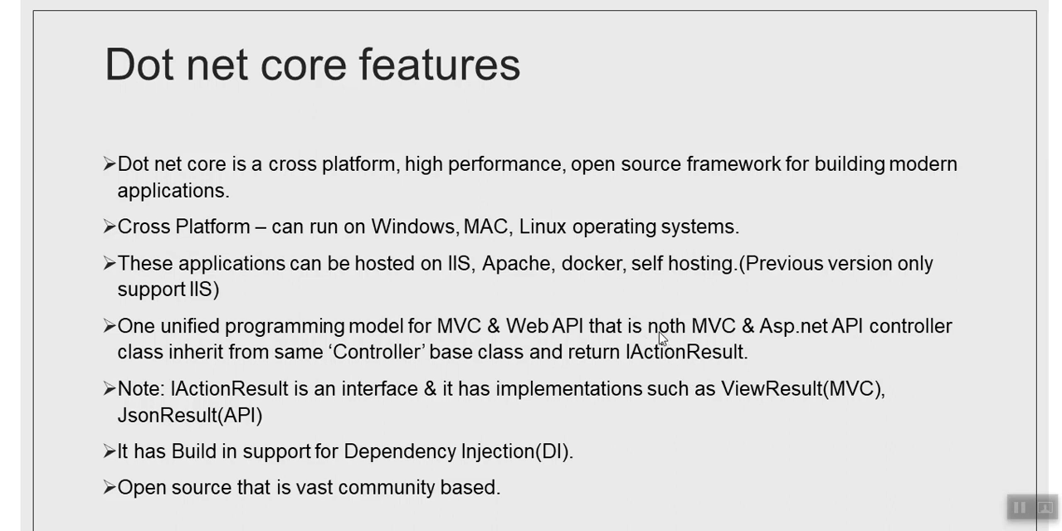